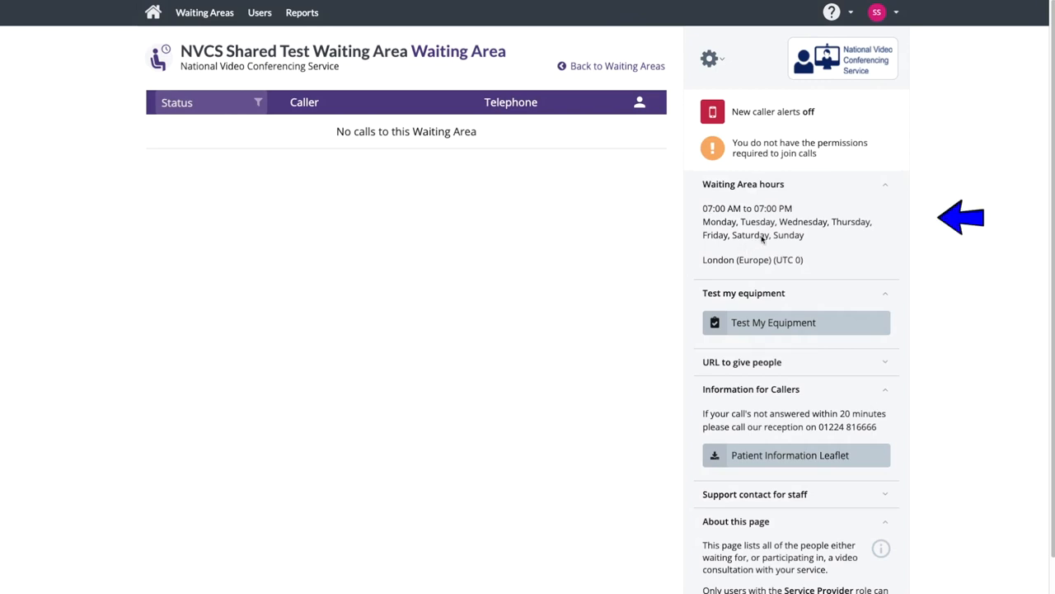
Suspend access to the NVCS Shared Test Waiting Area from the settings cog menu.
scroll(down, 3)
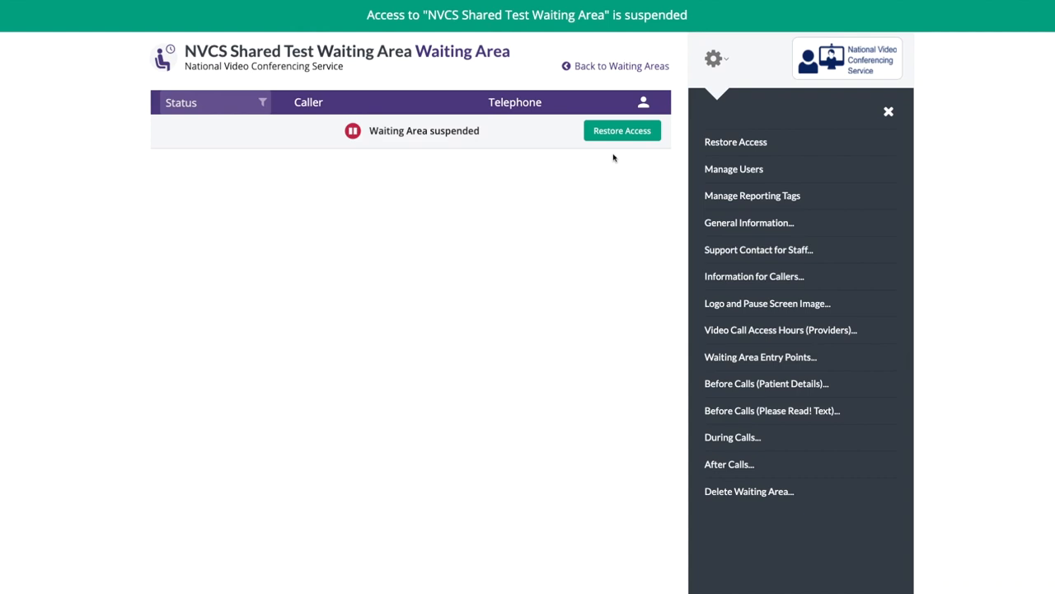
click(758, 249)
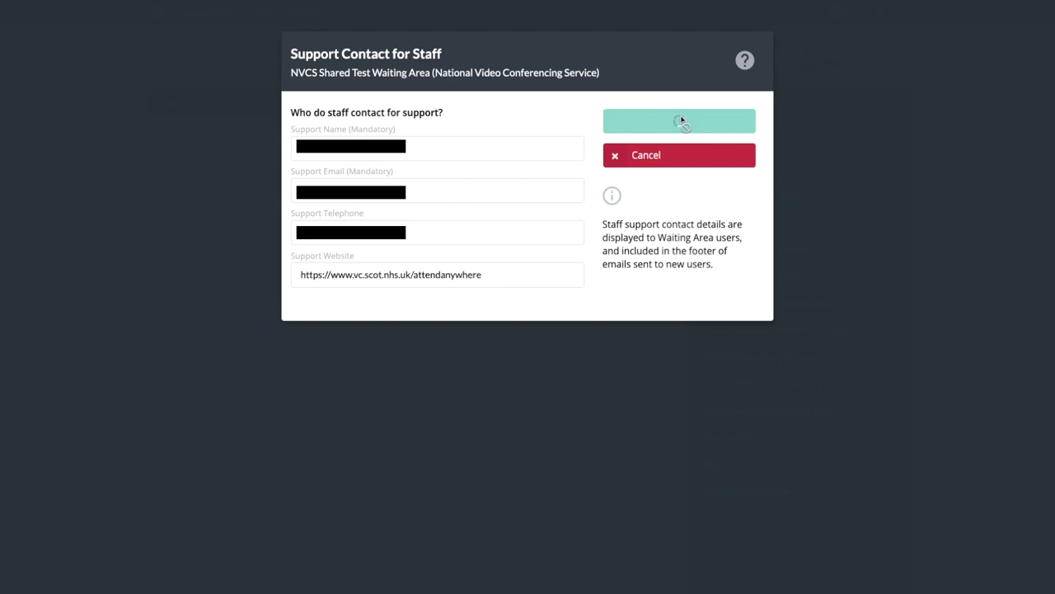
Save the staff support contact with its name, email, telephone and vc.scot.nhs.uk/attendanywhere website.
click(679, 120)
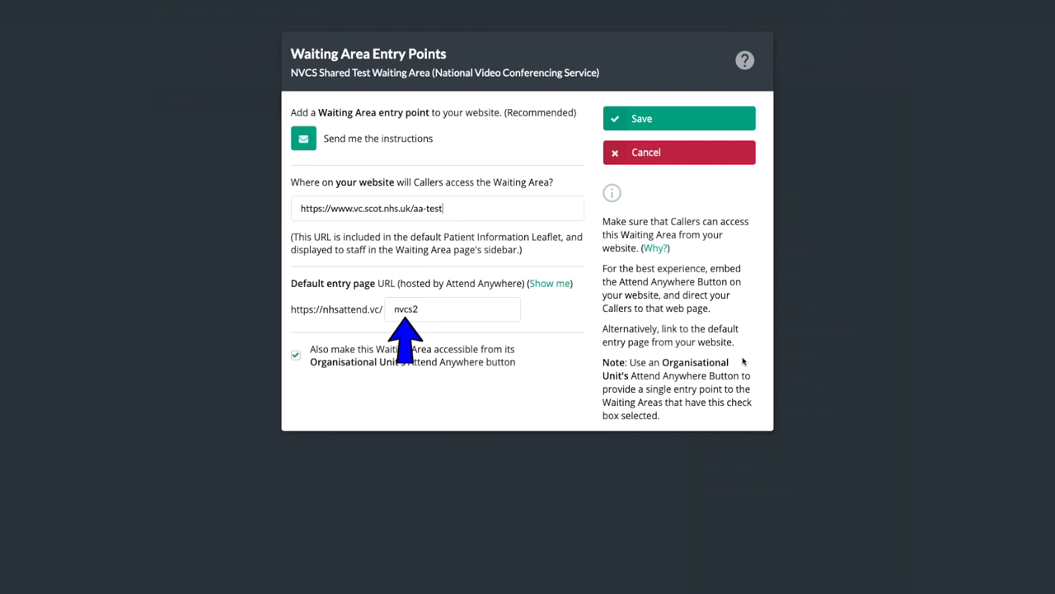